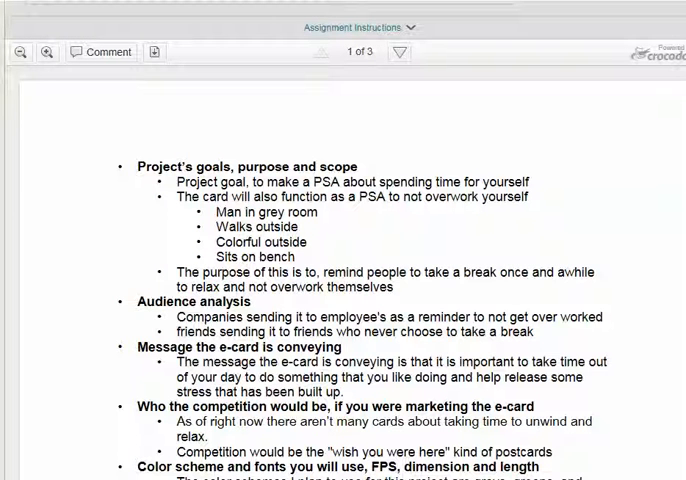
mouse_move(86, 126)
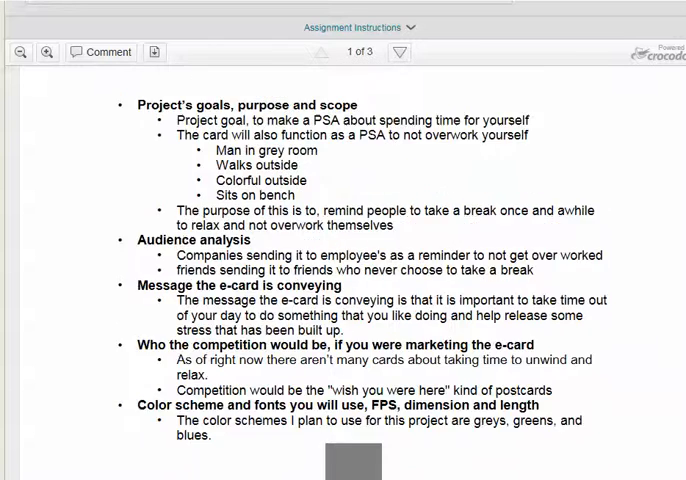
- Scroll page 1 down to the colour scheme section with the grey RGB swatches
scroll(down, 3)
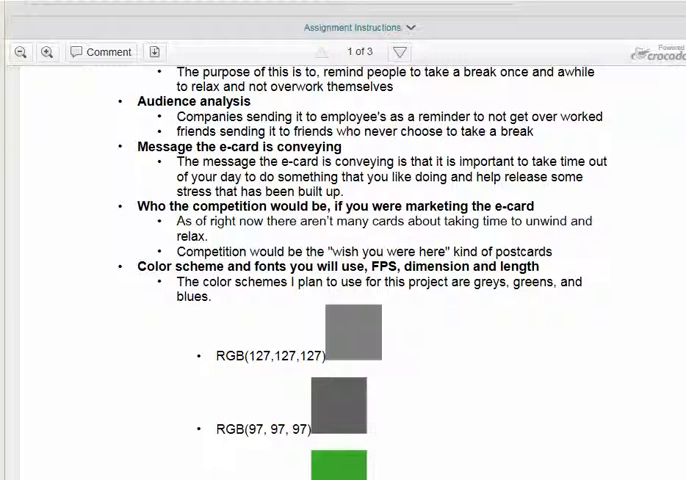
- Scroll past the colour swatches and 30 fps, 800x600 px specs to 'Ships in the night (Outline)'
scroll(down, 3)
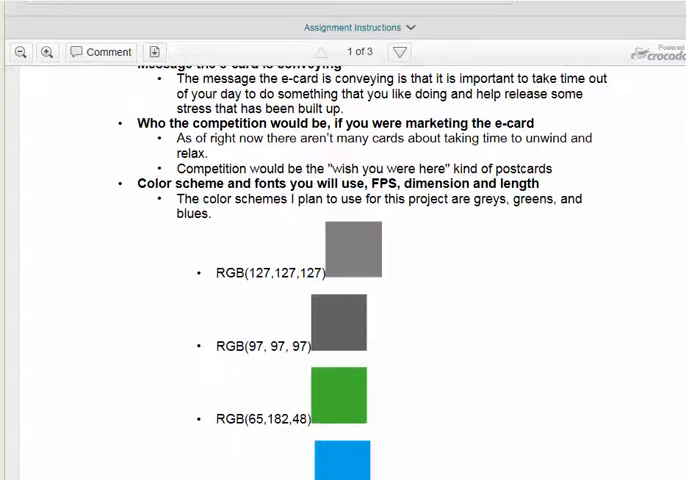
scroll(down, 3)
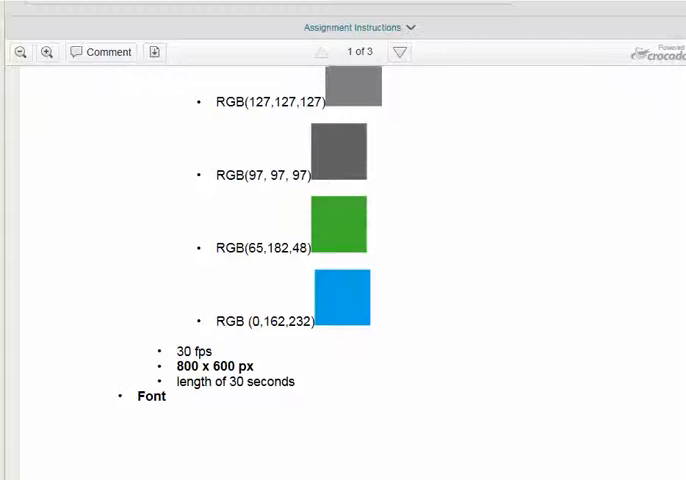
scroll(down, 3)
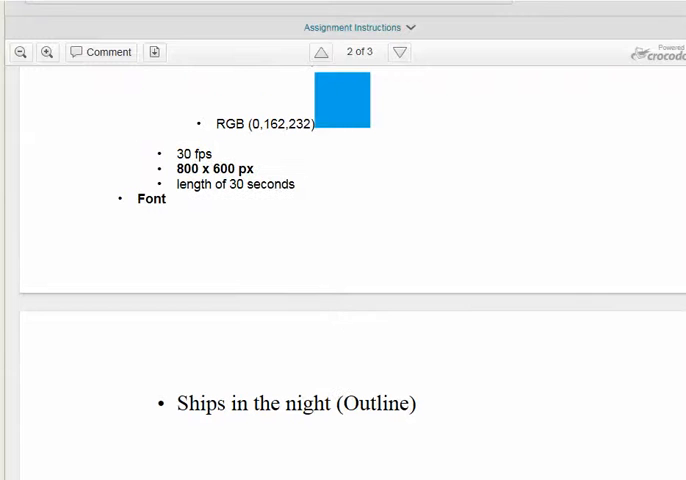
- Scroll through the page 2 storyboard, visit page 3, then return to page 2
scroll(down, 3)
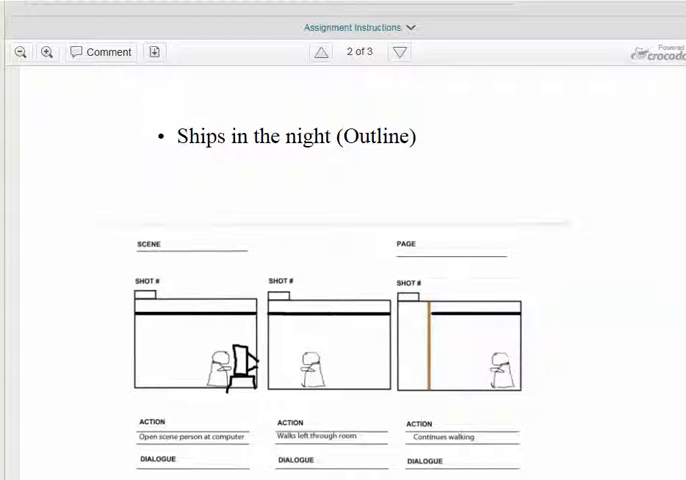
scroll(down, 3)
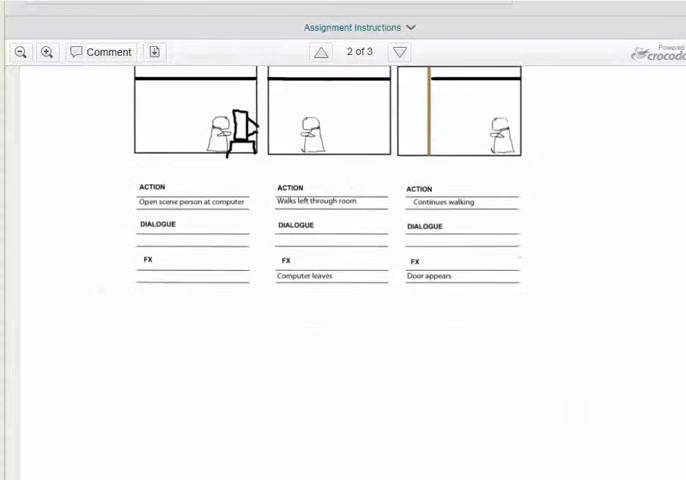
click(399, 51)
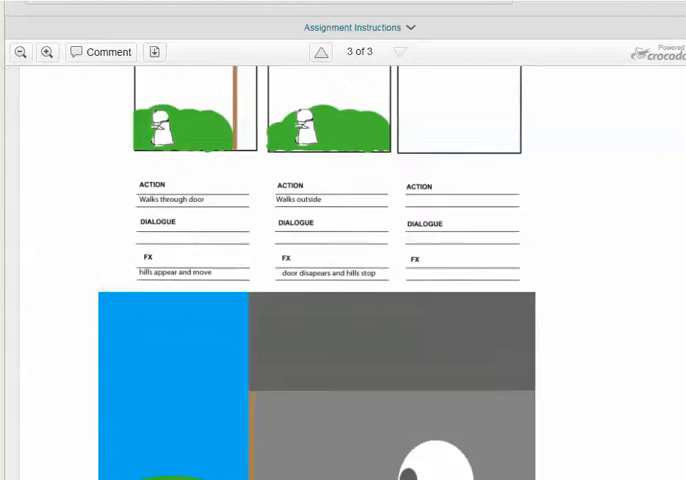
click(320, 52)
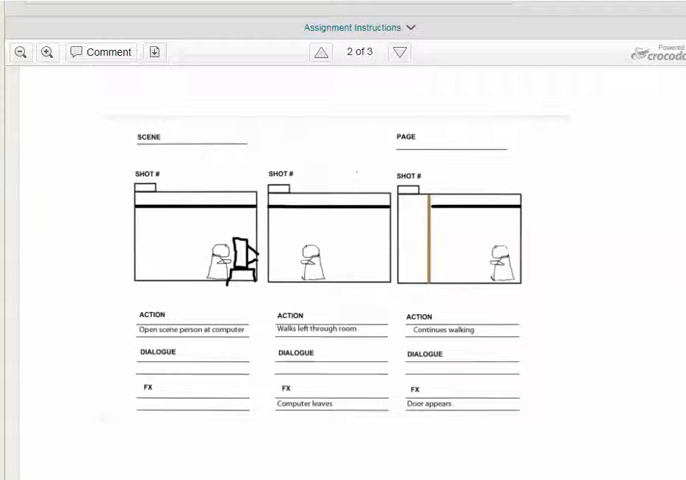
- View the finished frame on page 3, then jump back to the page 1 briefing
click(399, 52)
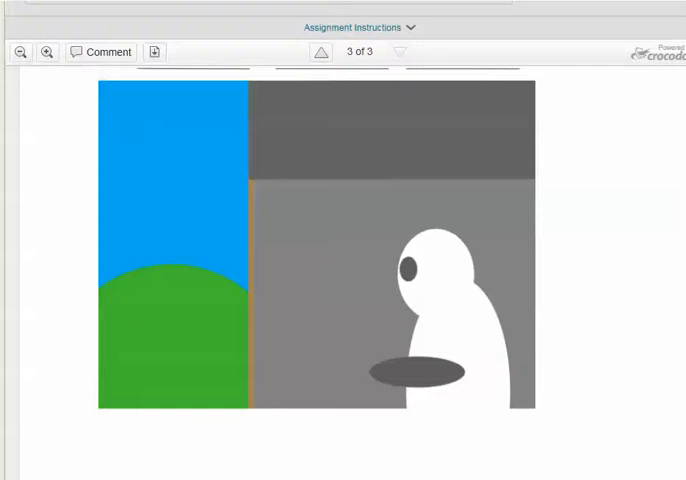
scroll(down, 3)
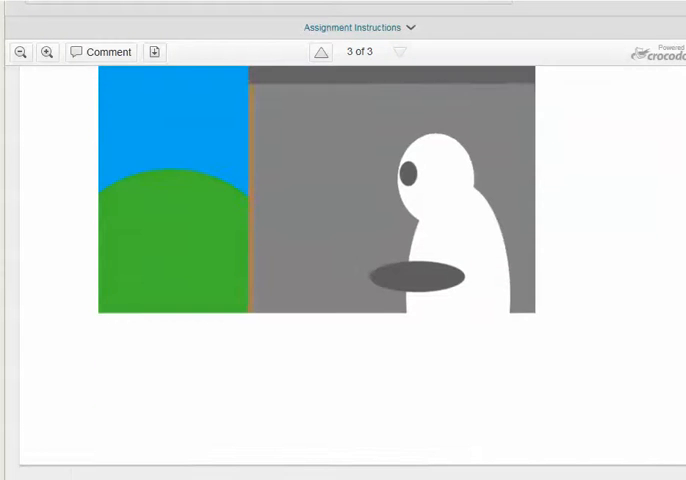
click(321, 51)
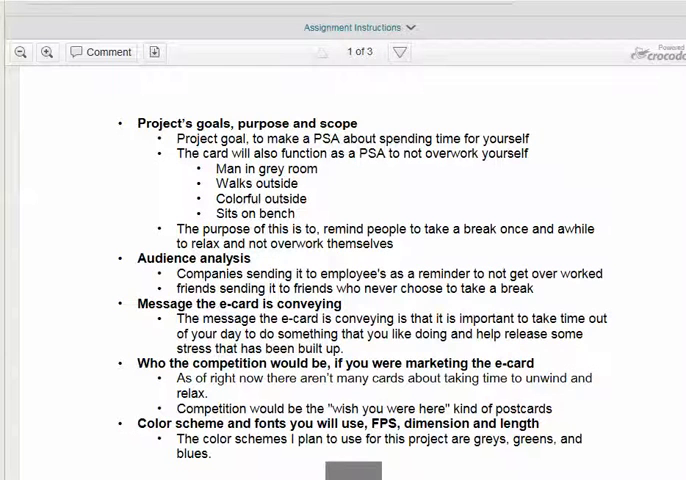